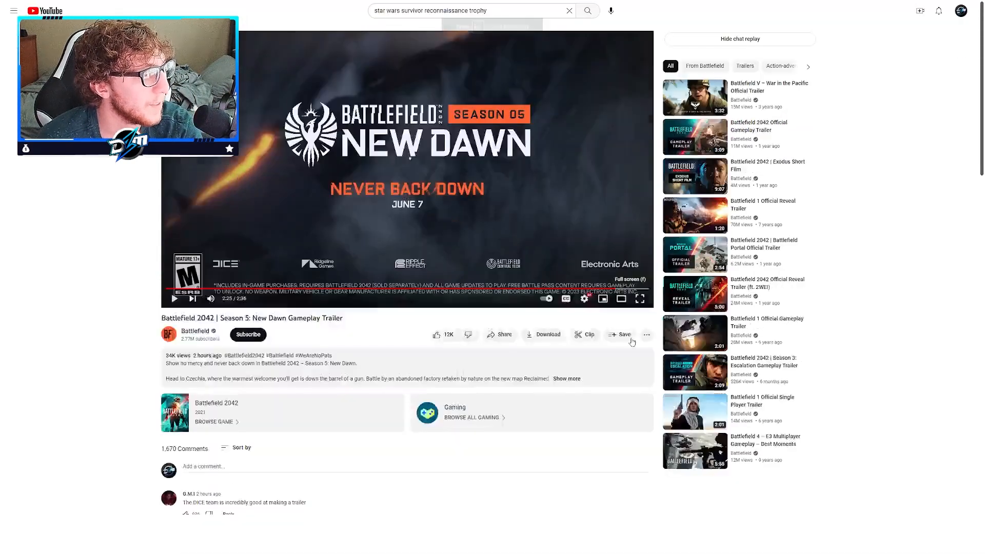
# Step: Open the PlayStation Blog article on Battlefield 2042 Season 5: New Dawn
pyautogui.click(639, 299)
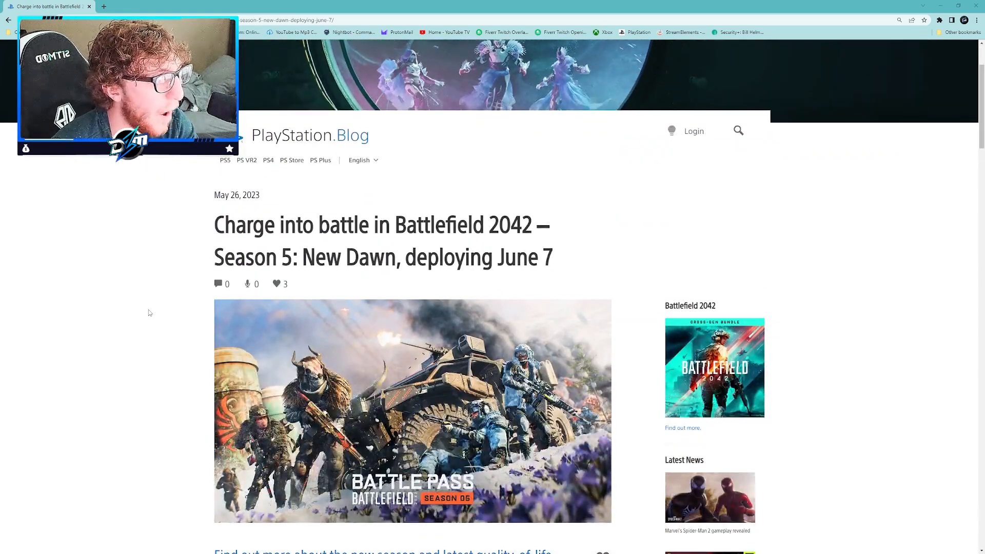
# Step: Scroll past the header image and Battle Pass banner to the article's intro and Reclaimed map section
pyautogui.scroll(-3)
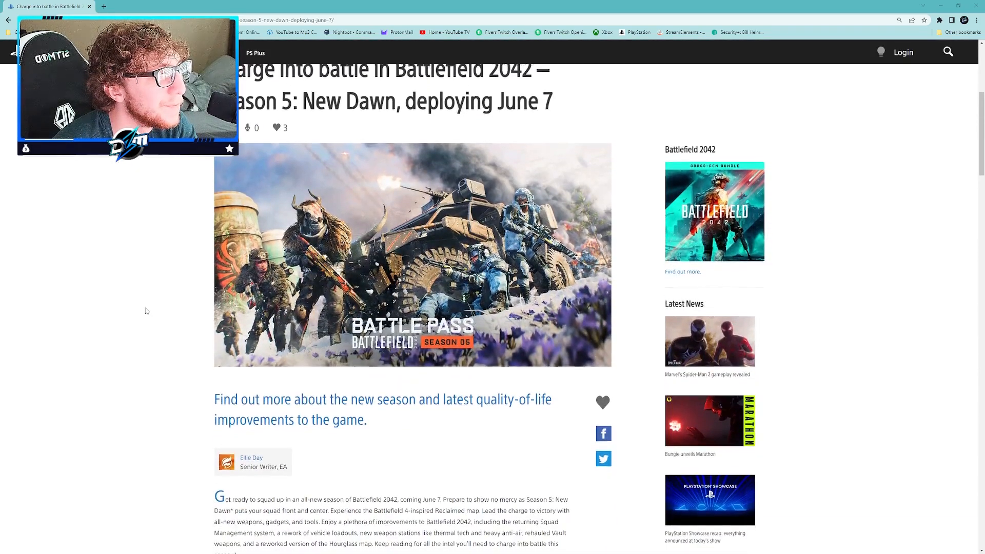
pyautogui.scroll(-3)
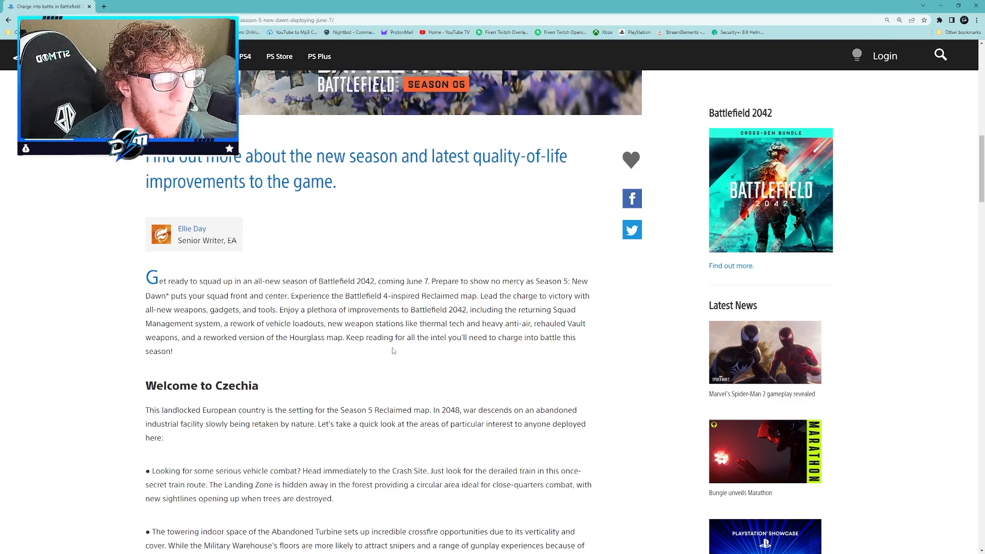
pyautogui.moveTo(431, 353)
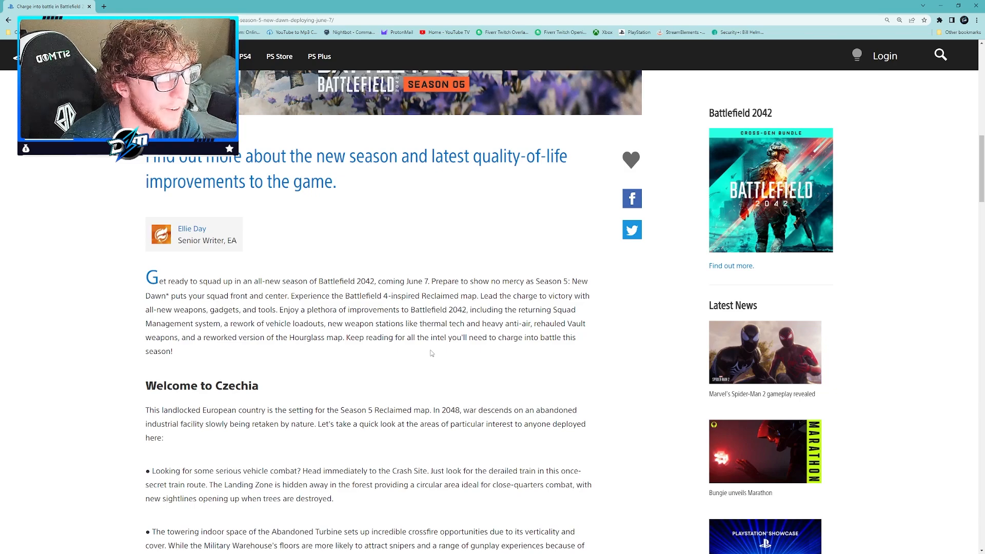
pyautogui.scroll(-3)
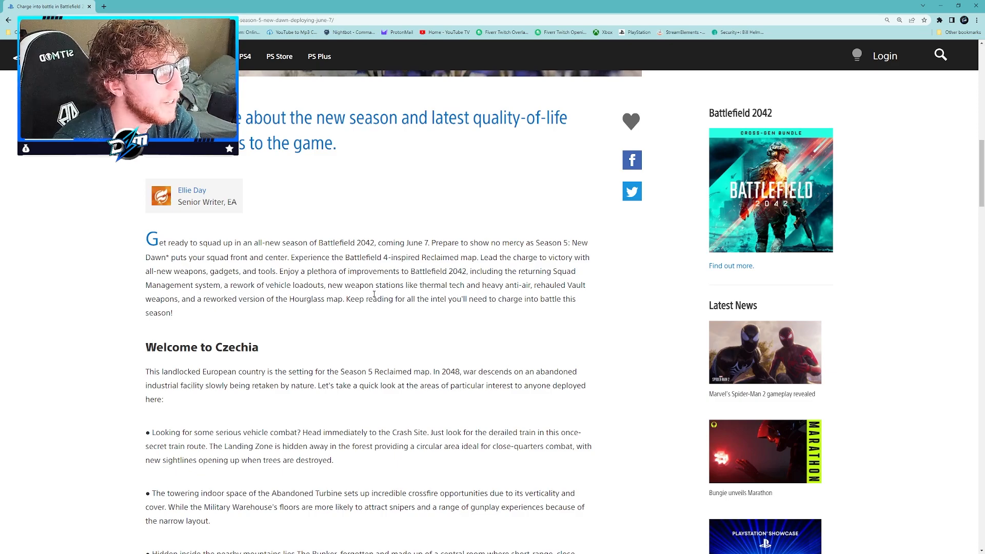
pyautogui.moveTo(396, 315)
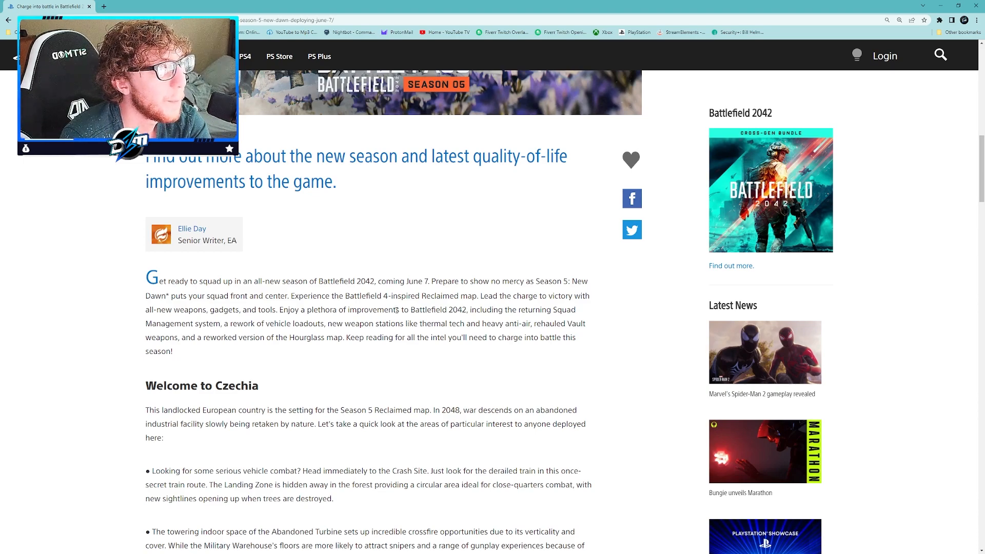
pyautogui.scroll(-3)
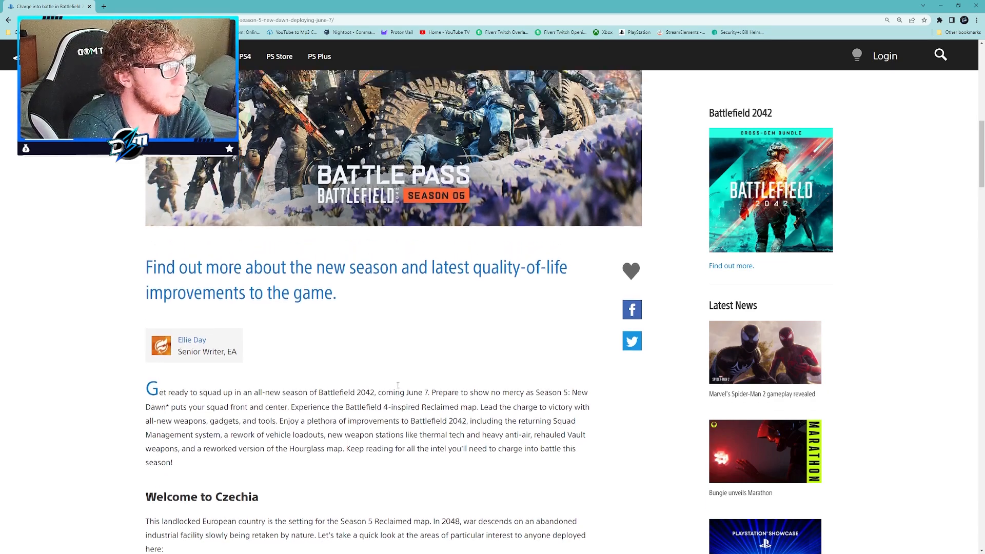
# Step: Scroll to the Czechia map-area bullets: Crash Site, Abandoned Turbine, Bunker and Silos
pyautogui.scroll(-3)
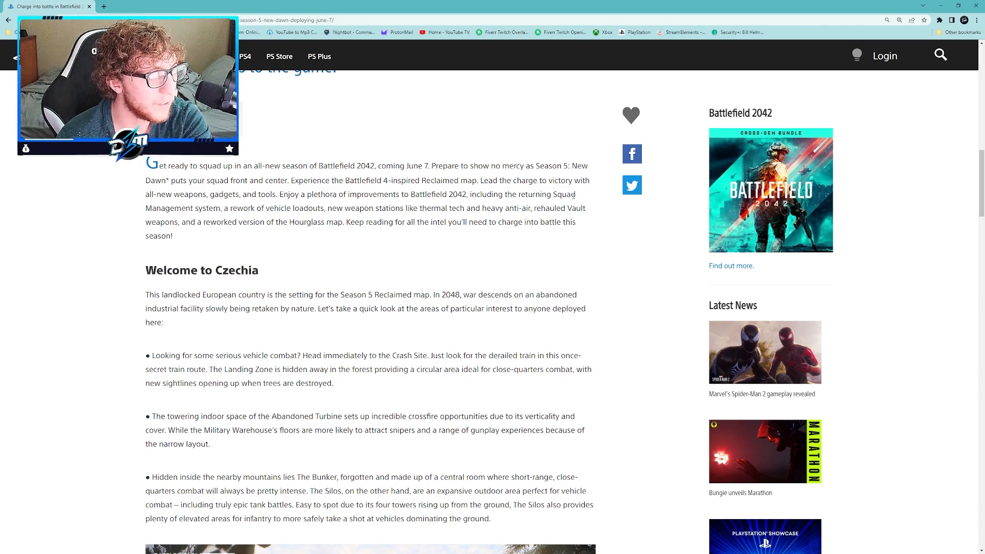
pyautogui.moveTo(559, 255)
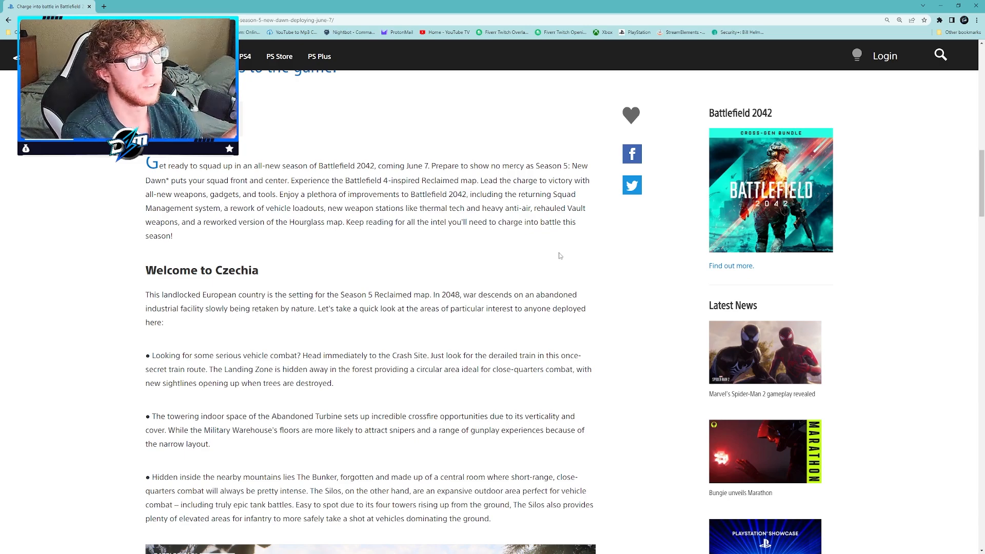
pyautogui.moveTo(454, 320)
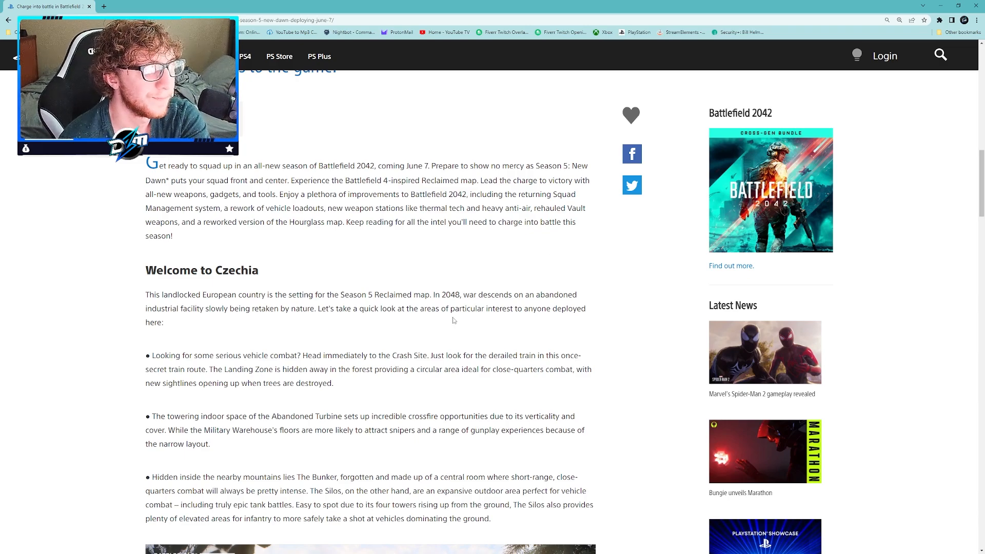
# Step: Scroll past the Reclaimed map bullets to the New Dawn train image and arsenal heading
pyautogui.scroll(-3)
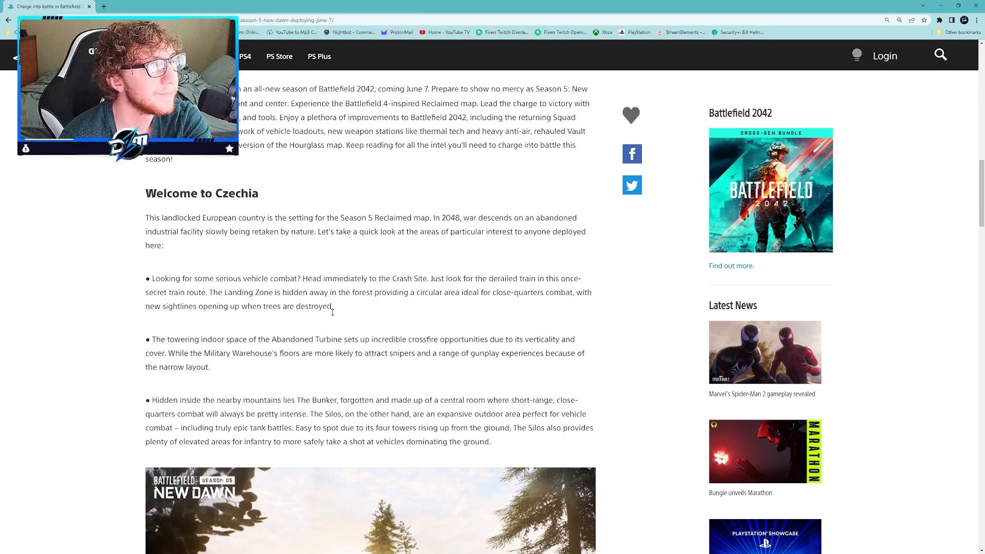
pyautogui.scroll(-3)
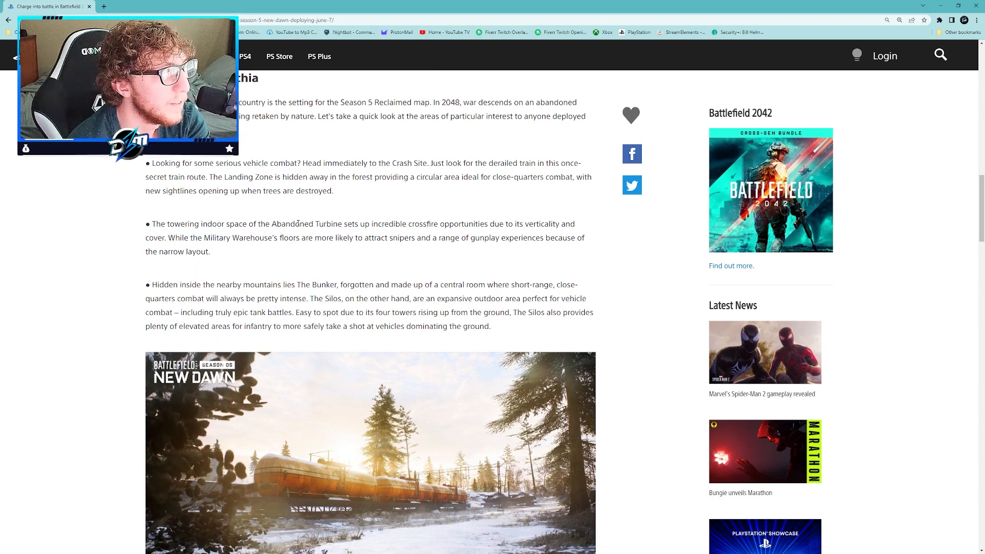
pyautogui.scroll(-3)
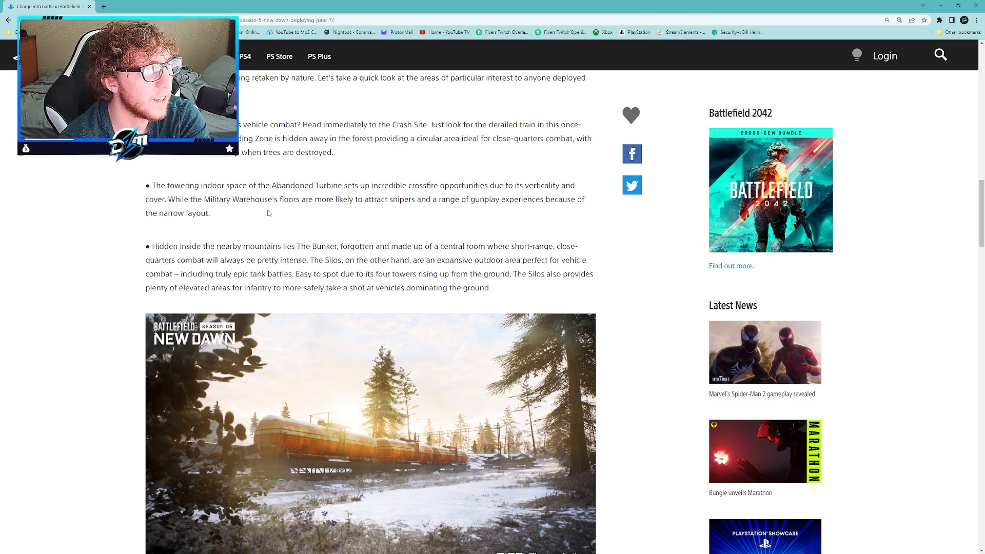
pyautogui.scroll(-3)
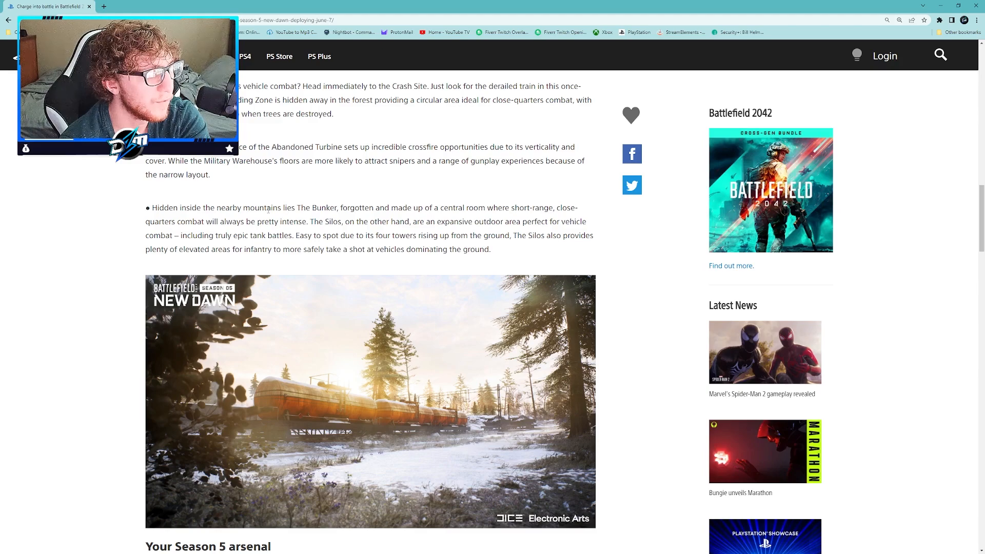
pyautogui.scroll(-3)
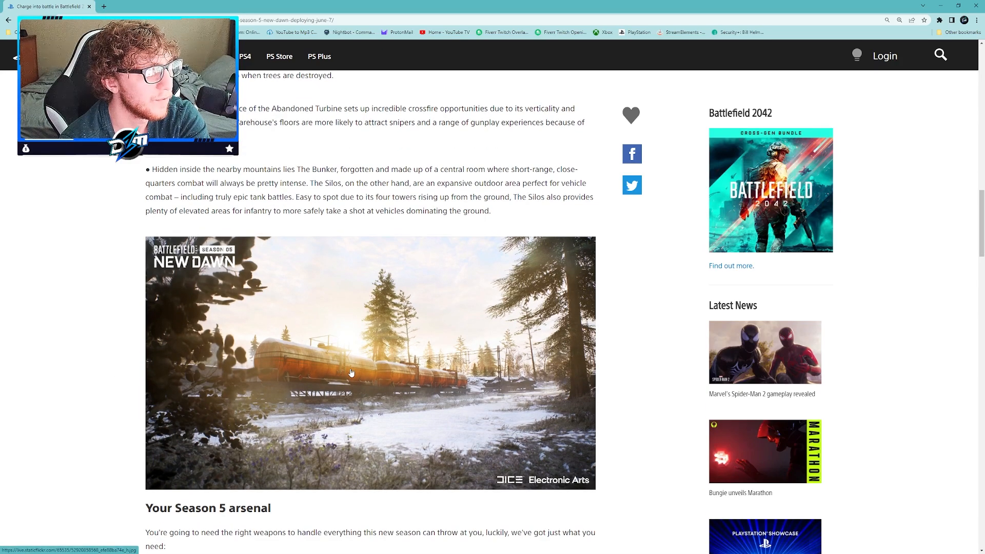
# Step: View the snowy train screenshot at full size, then continue in the article
pyautogui.click(352, 372)
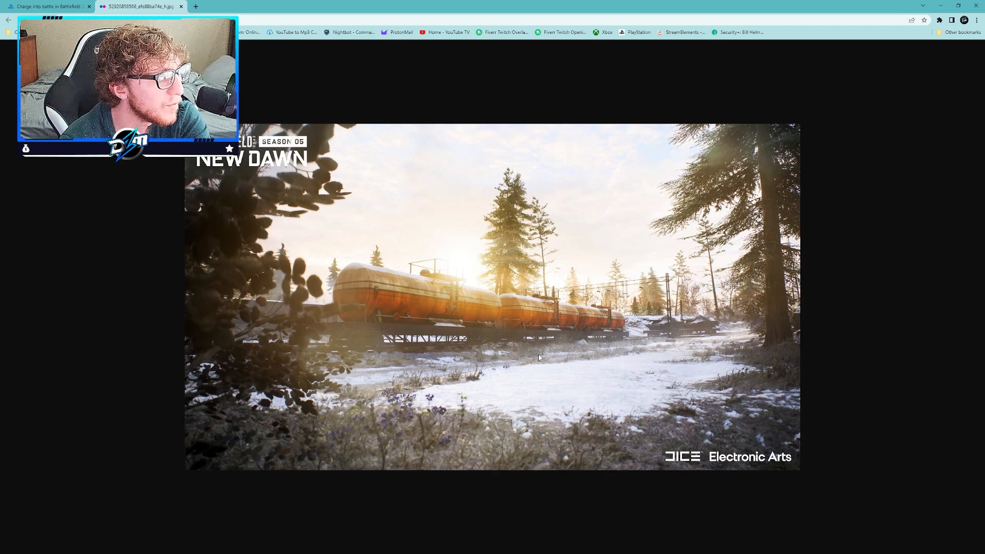
pyautogui.moveTo(55, 272)
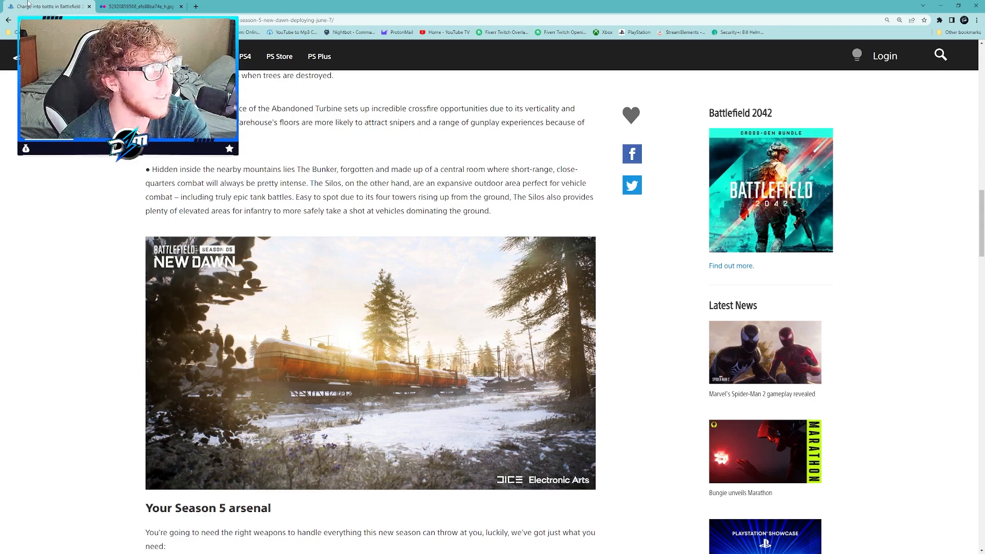
pyautogui.scroll(-3)
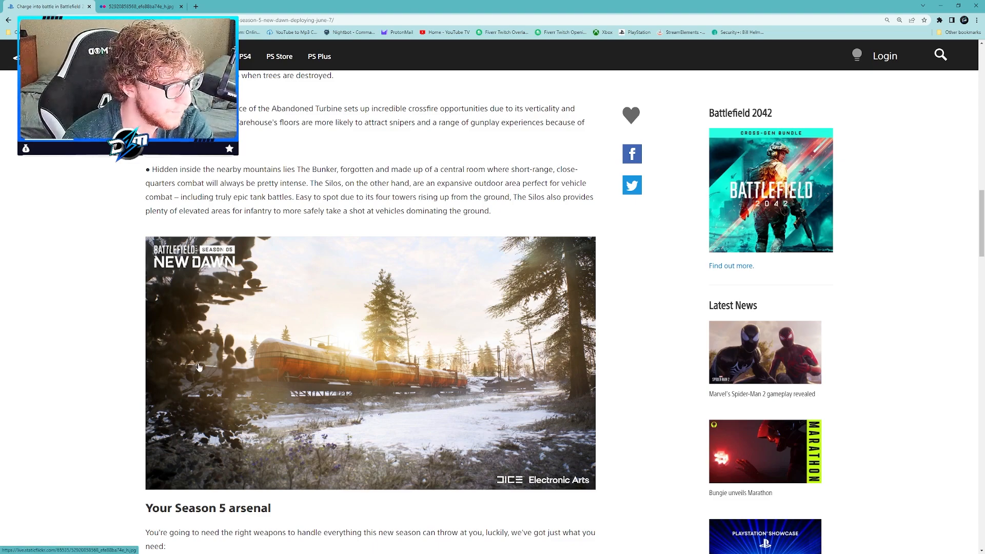
# Step: Scroll to the Season 5 arsenal list with the XCE Bar and GEW-46 entries
pyautogui.scroll(-3)
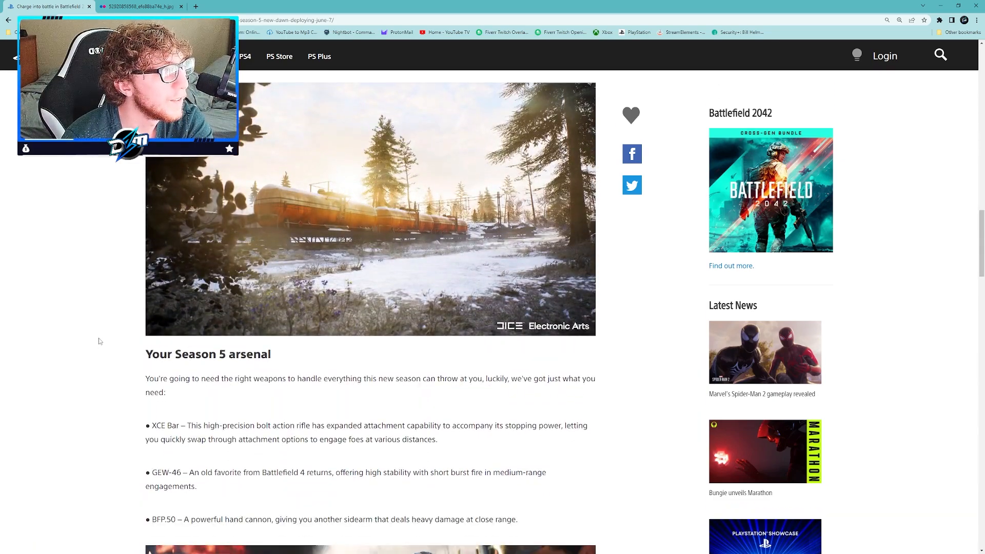
pyautogui.scroll(-3)
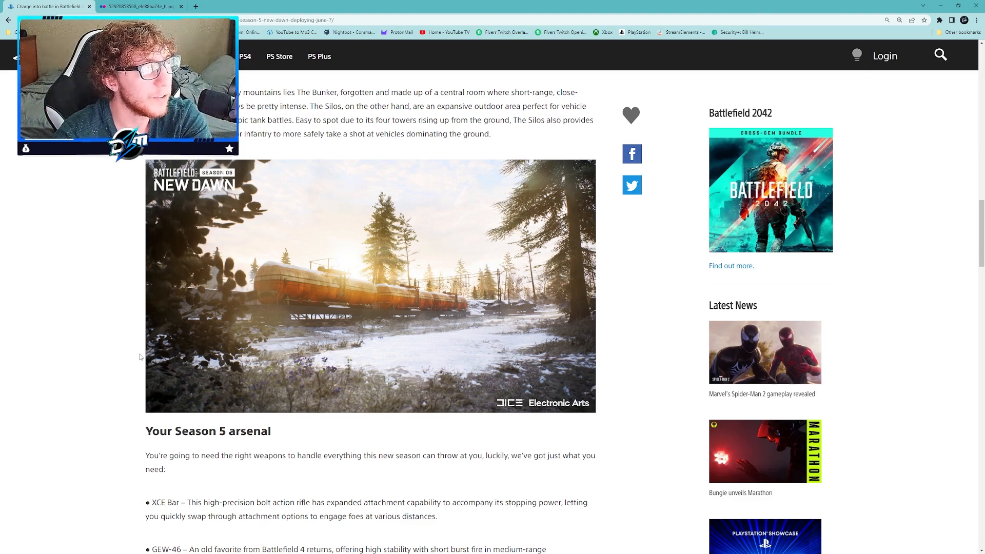
pyautogui.scroll(-3)
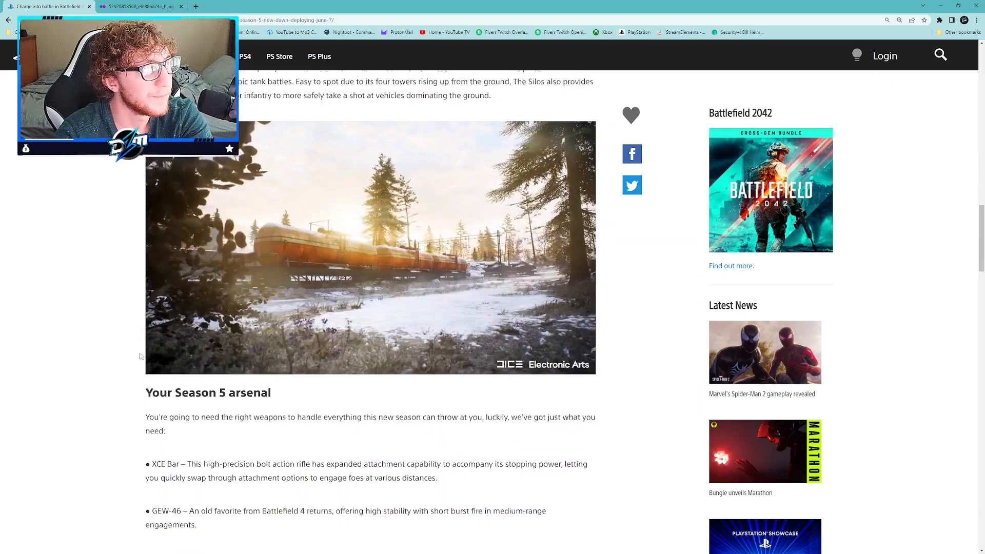
# Step: Scroll through the new weapons list and image down to the new grenades section
pyautogui.scroll(-3)
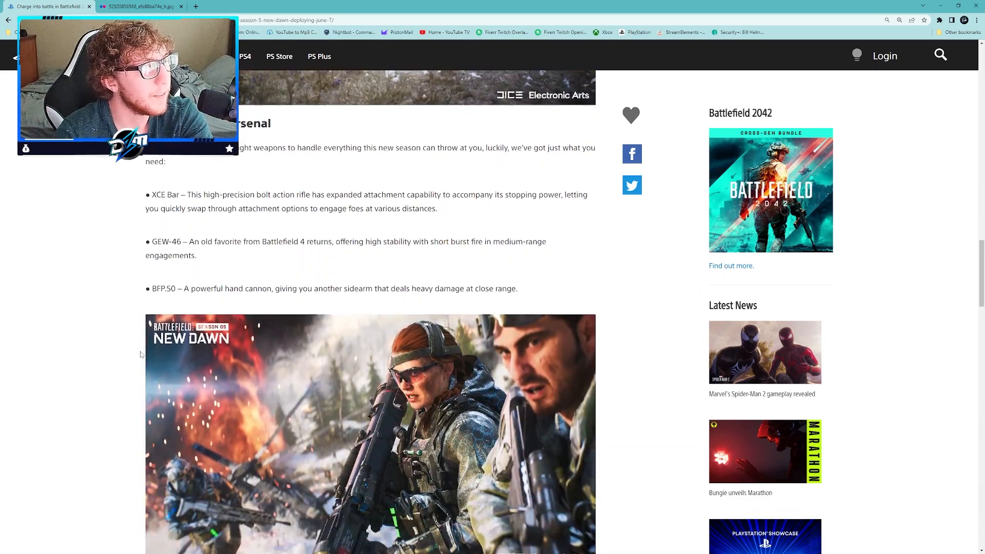
pyautogui.scroll(-3)
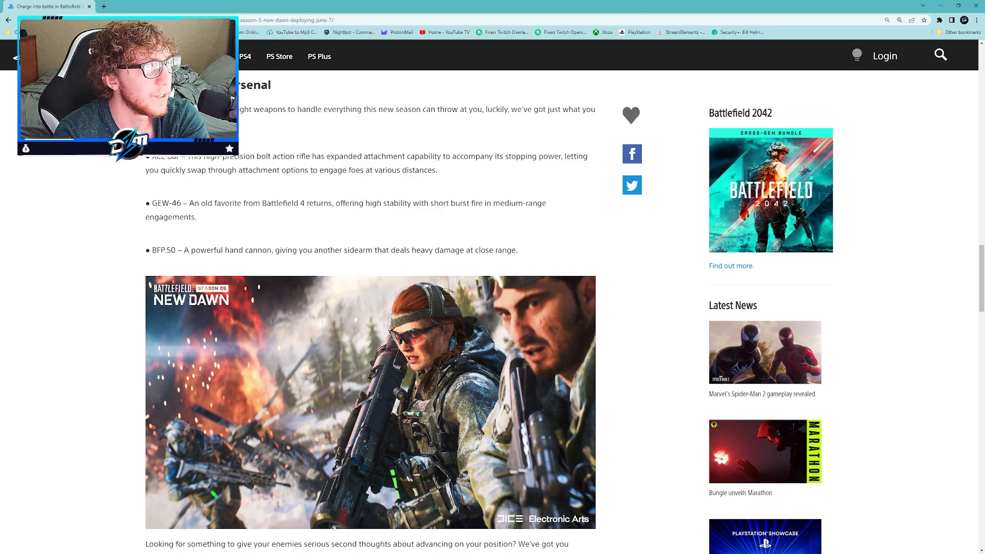
pyautogui.scroll(-3)
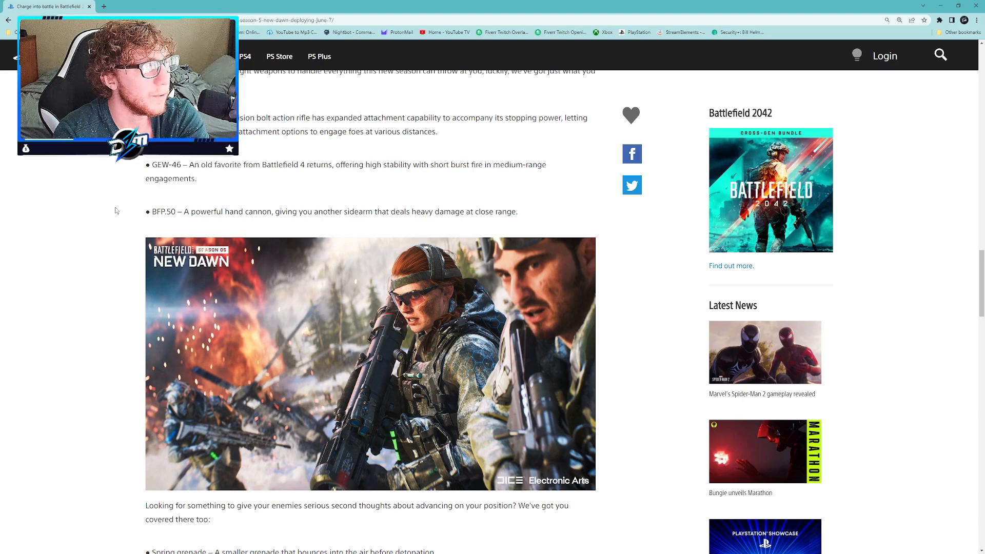
pyautogui.scroll(-3)
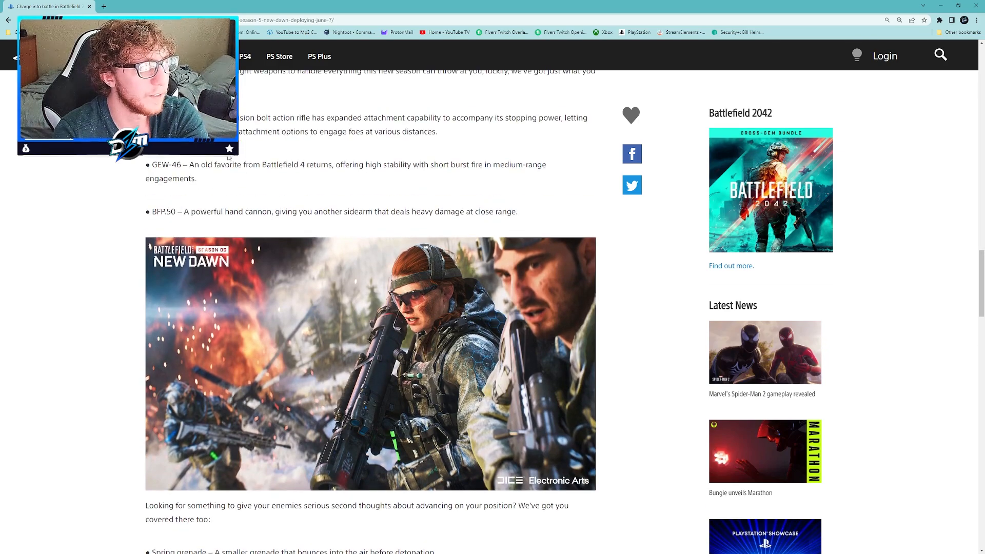
pyautogui.scroll(-3)
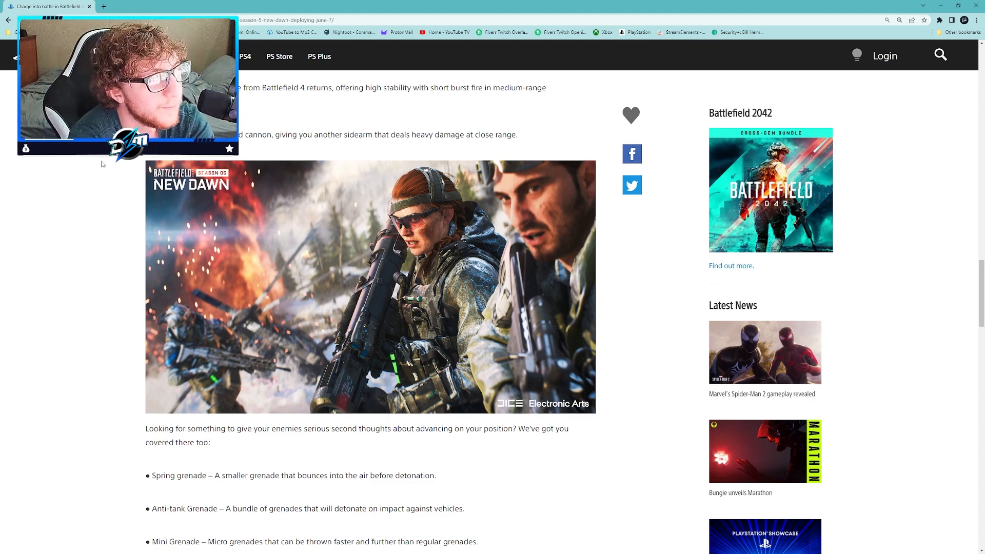
pyautogui.scroll(-3)
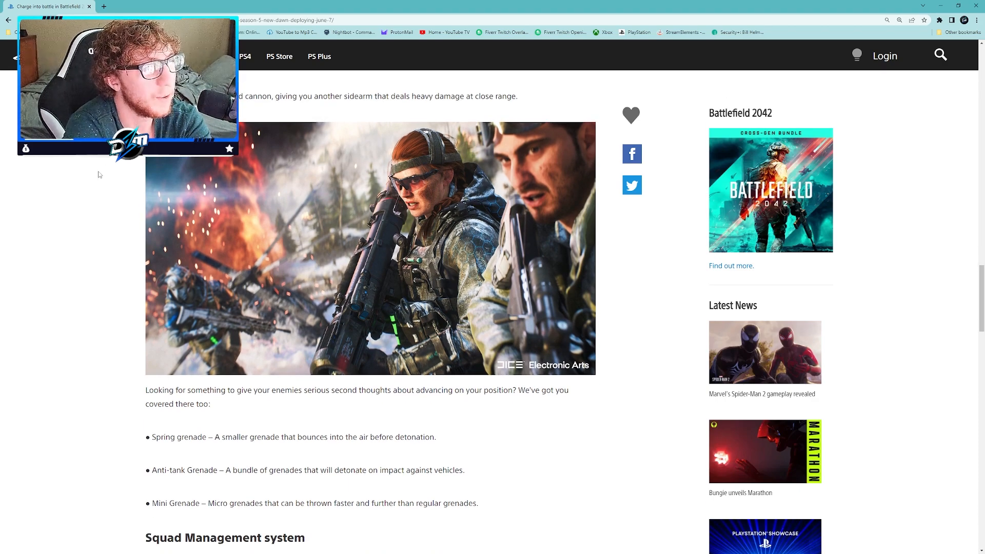
pyautogui.scroll(-3)
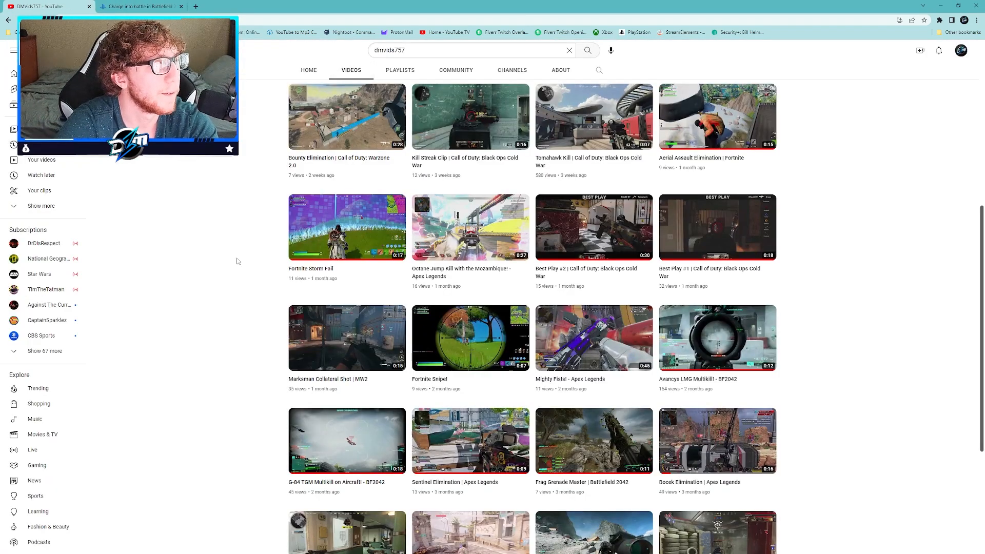
# Step: Scroll the dmvids757 channel's videos grid down to the older clips around the M44 thumbnail
pyautogui.scroll(-3)
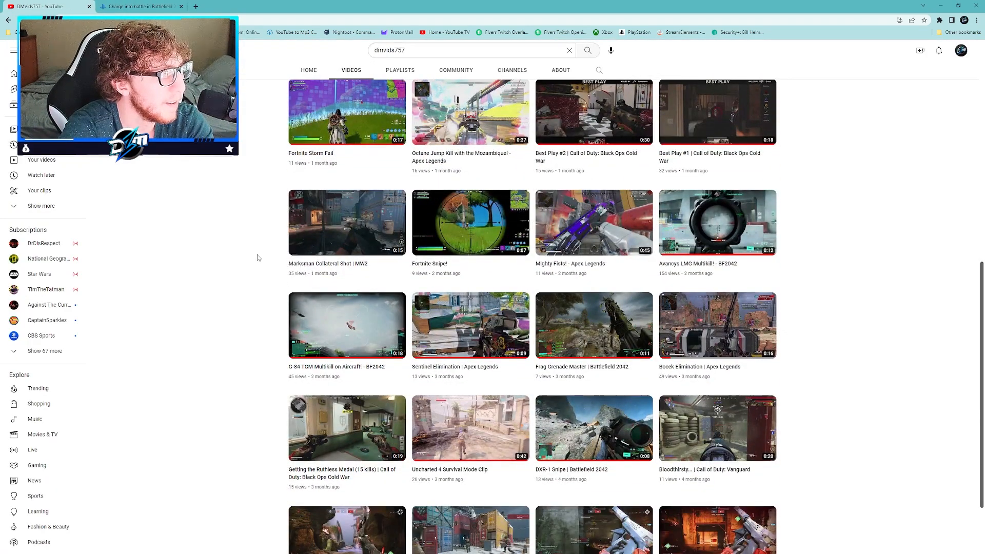
pyautogui.scroll(-3)
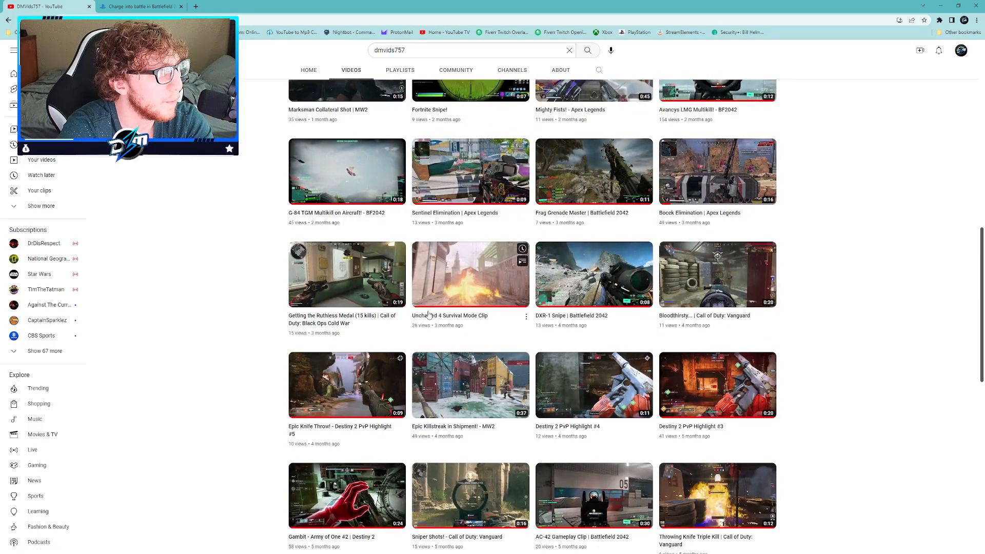
pyautogui.scroll(-3)
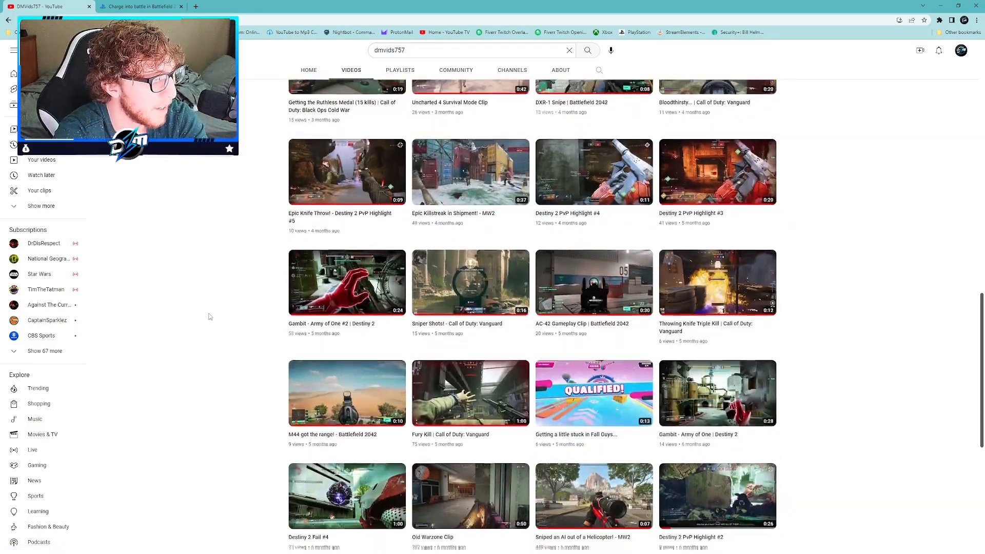
pyautogui.scroll(-3)
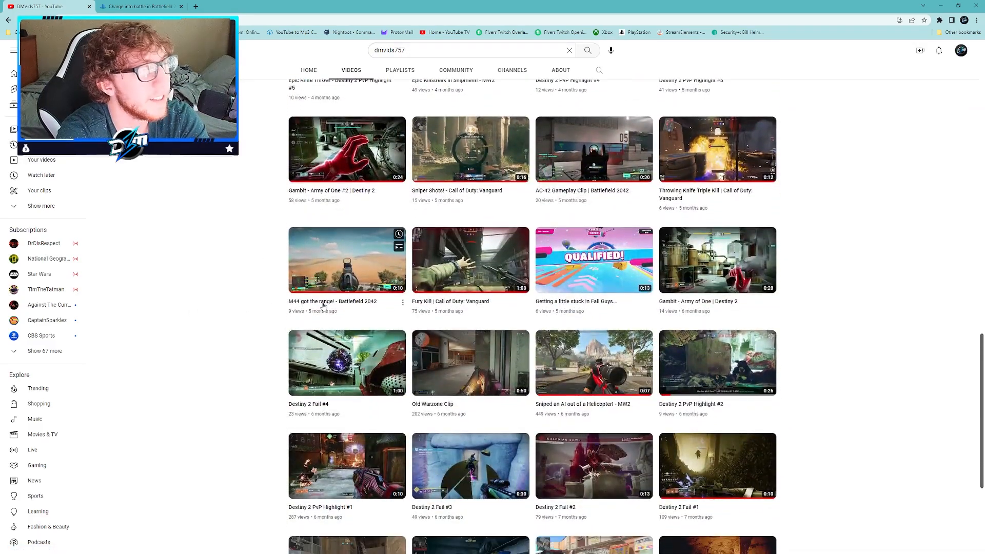
# Step: Play the 'M44 got the range!' Battlefield 2042 clip in fullscreen through to its end
pyautogui.click(347, 260)
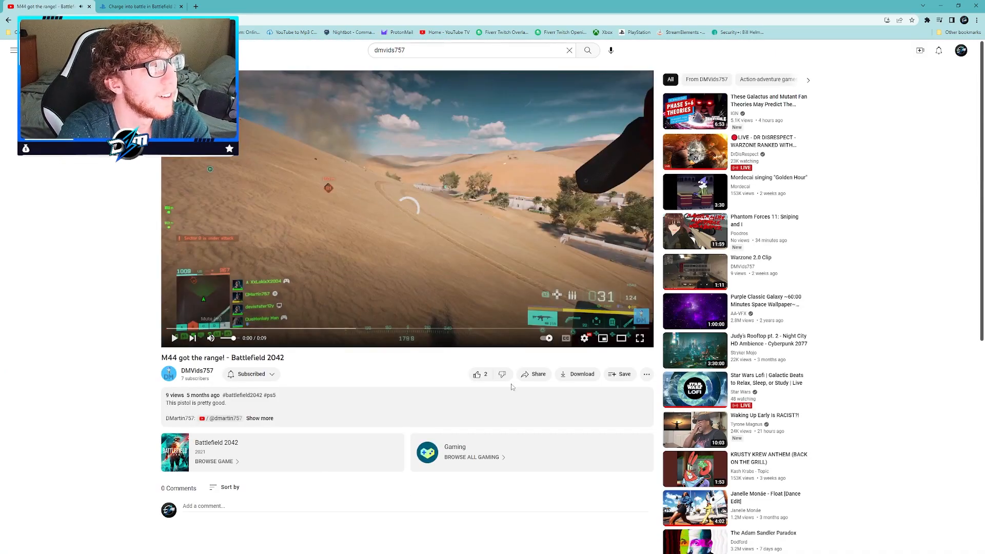
pyautogui.click(639, 337)
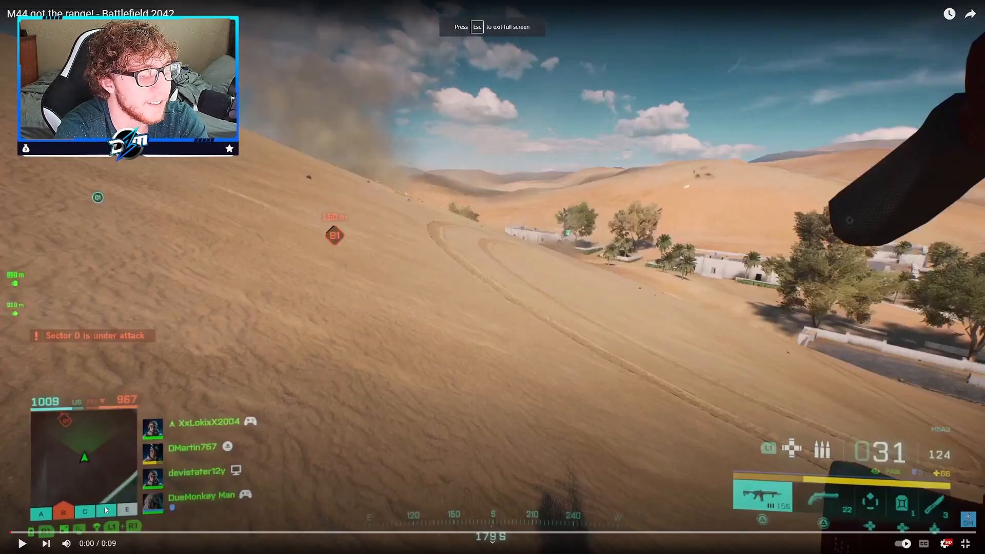
pyautogui.moveTo(67, 543)
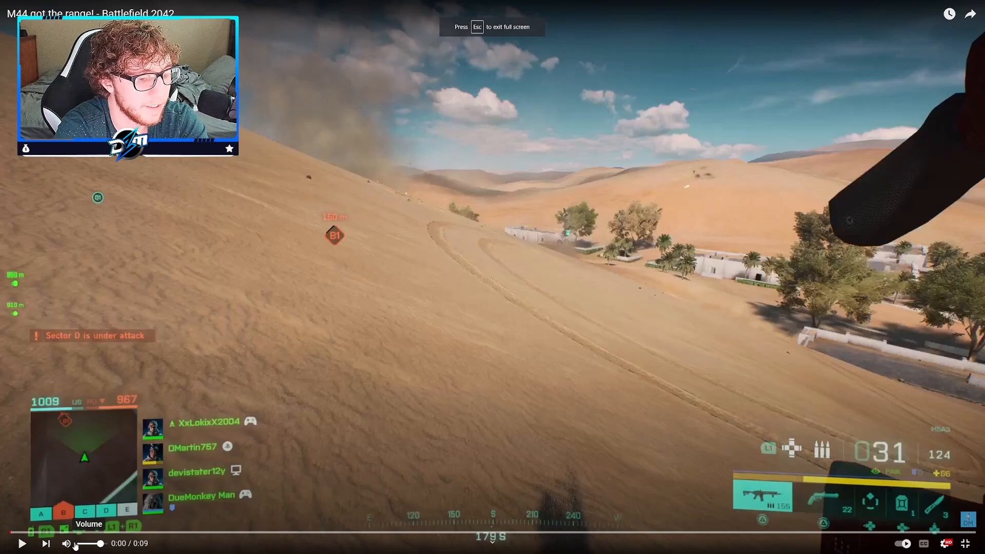
pyautogui.rightClick(263, 488)
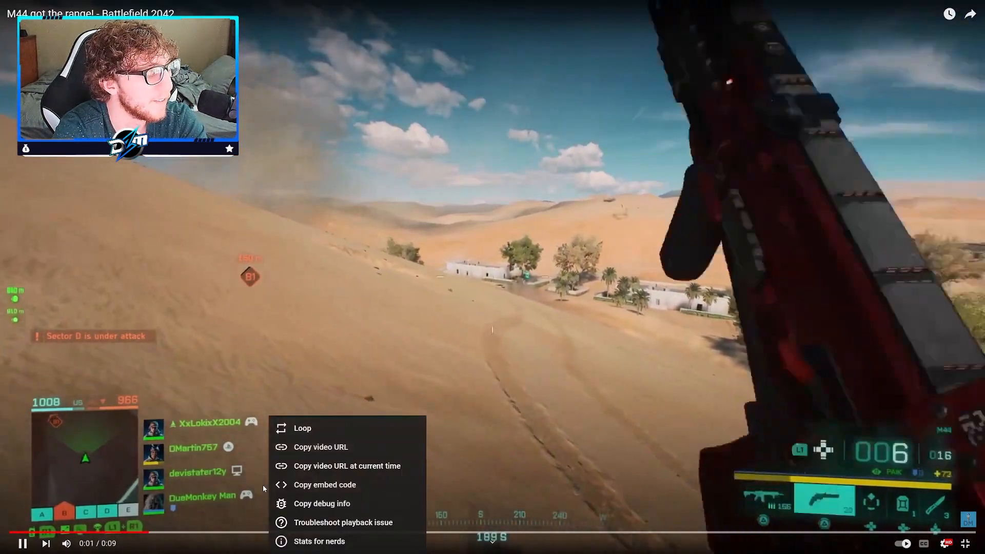
pyautogui.click(61, 365)
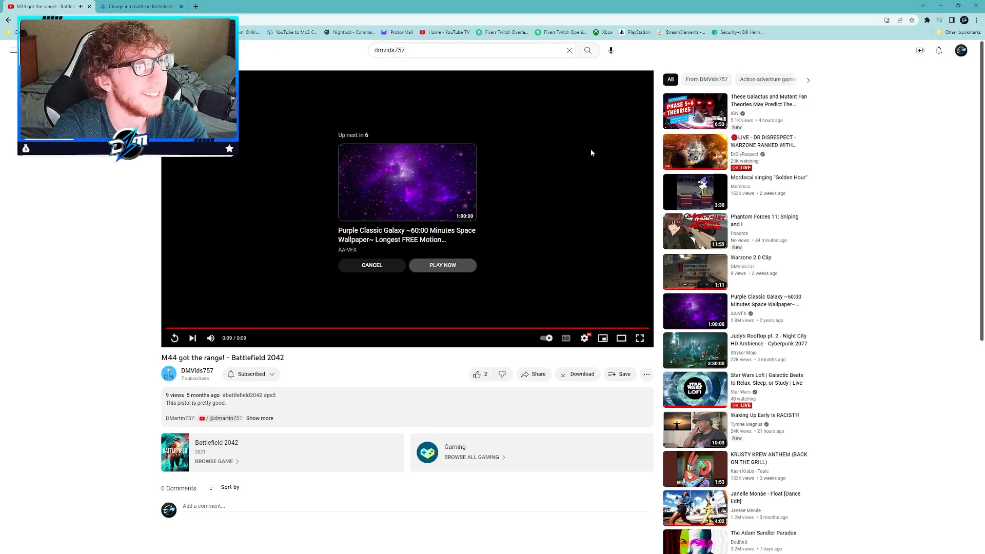
# Step: Return to the Season 5 article and scroll to the Squad Management, Quality of life and Battle Pass sections
pyautogui.click(138, 6)
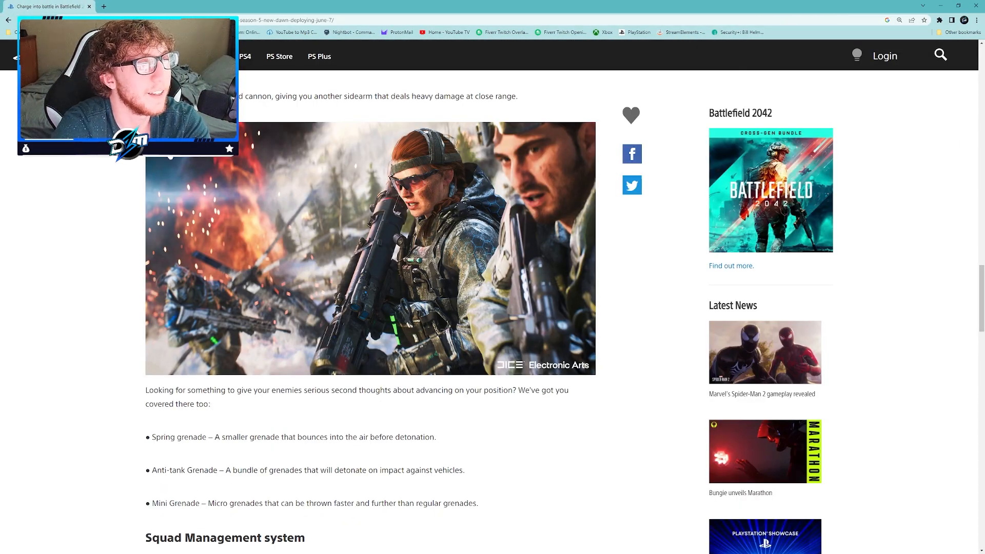
pyautogui.scroll(-3)
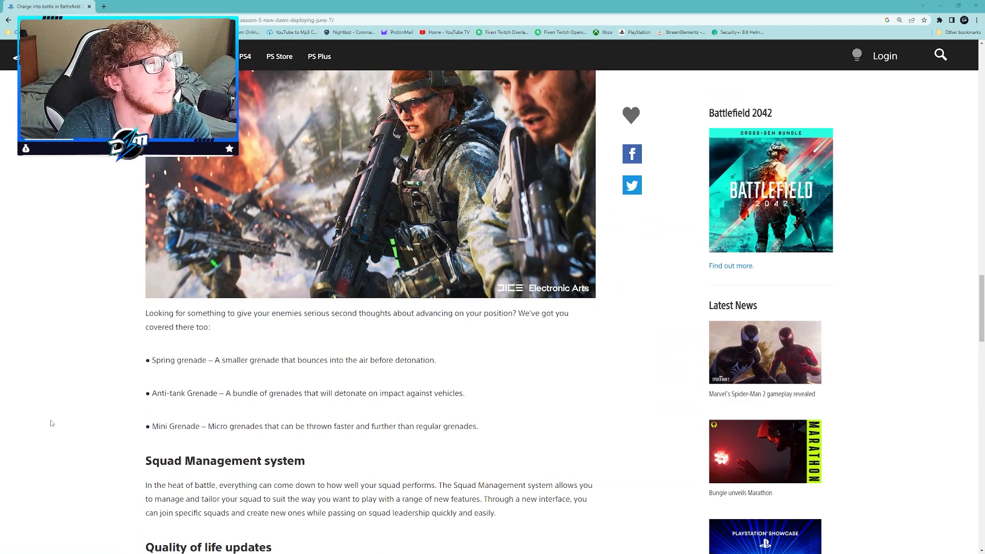
pyautogui.scroll(-3)
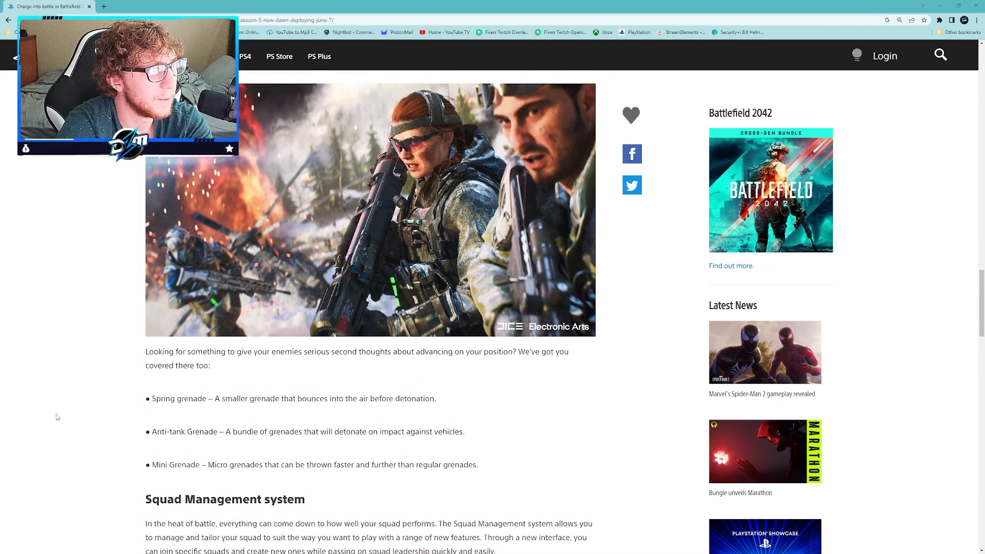
pyautogui.scroll(-3)
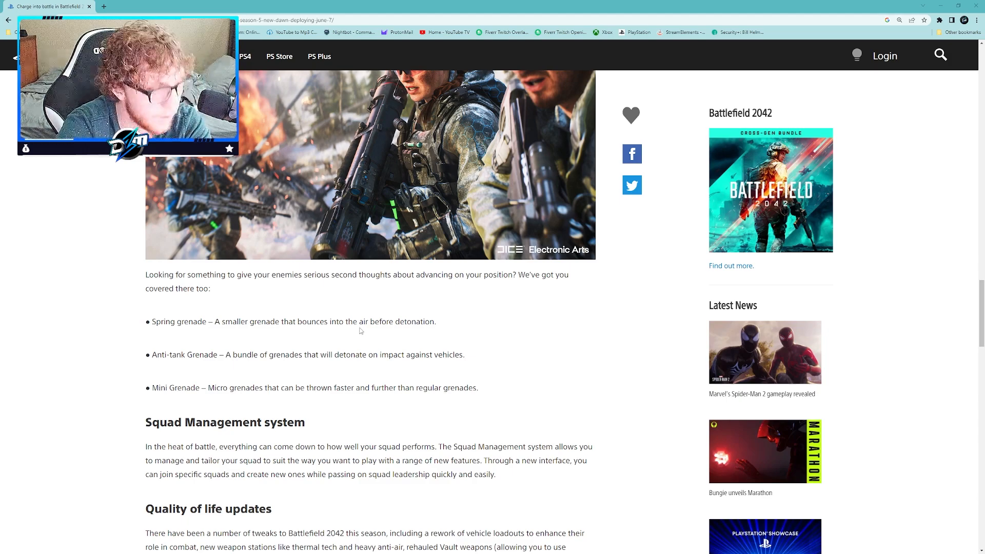
pyautogui.scroll(-3)
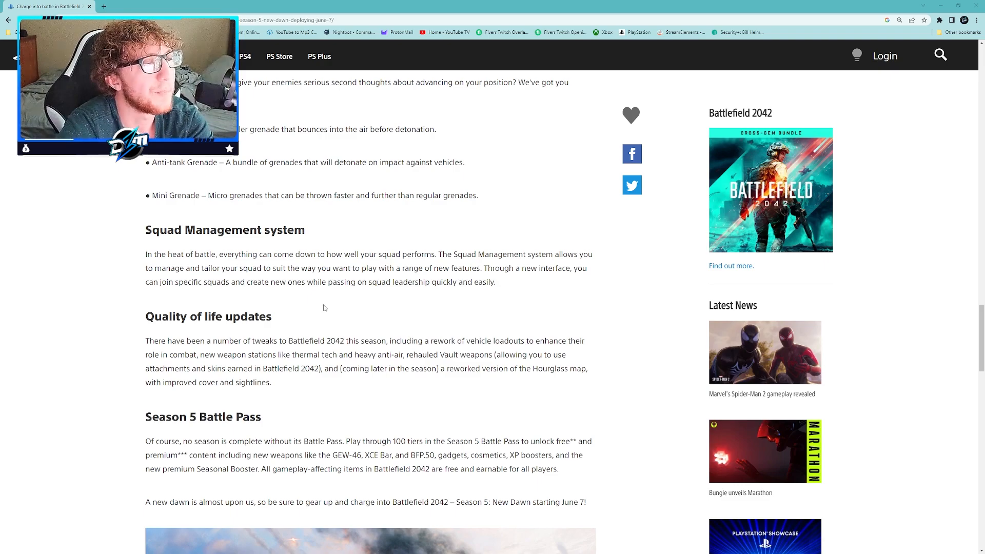
# Step: Read down through the Season 5 Battle Pass section to the article's closing footnotes
pyautogui.scroll(-3)
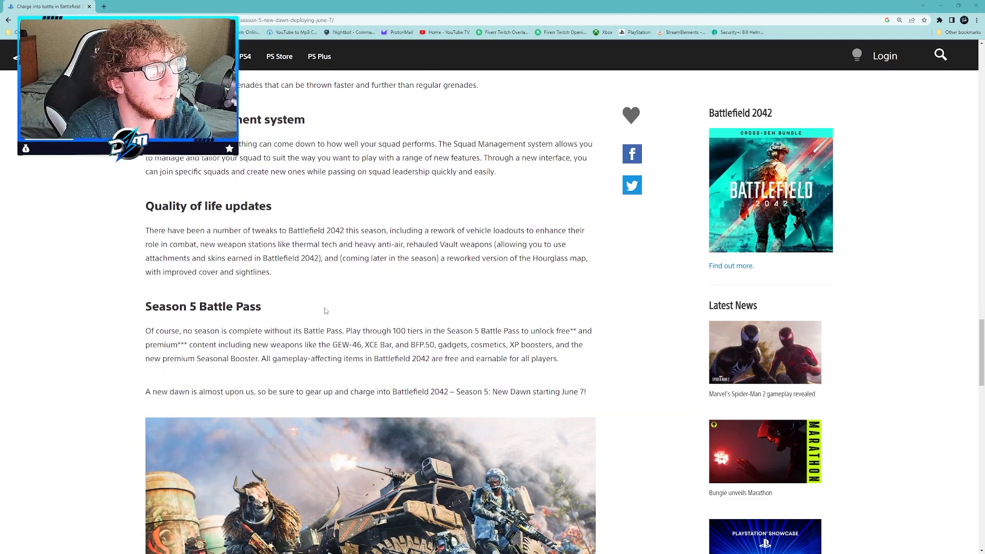
pyautogui.scroll(-3)
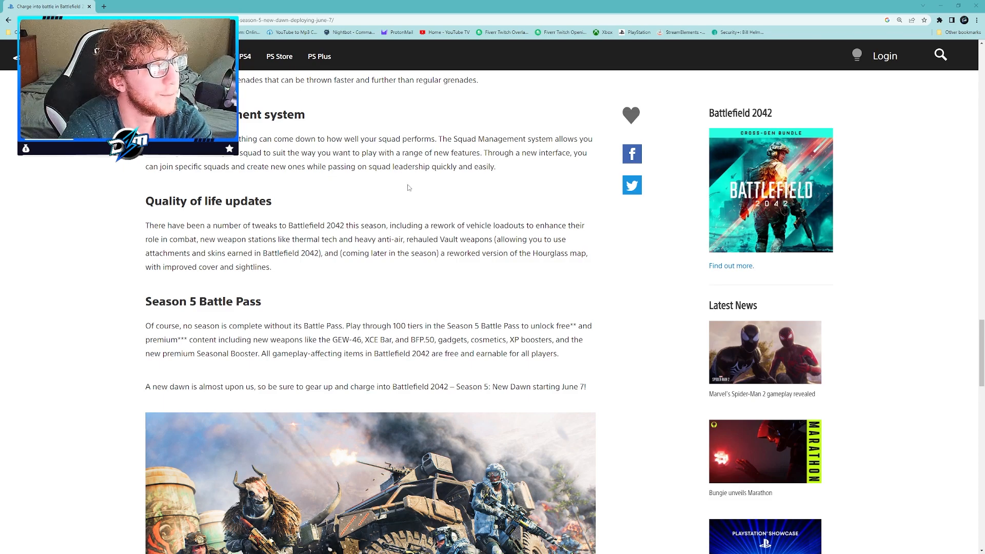
pyautogui.moveTo(378, 219)
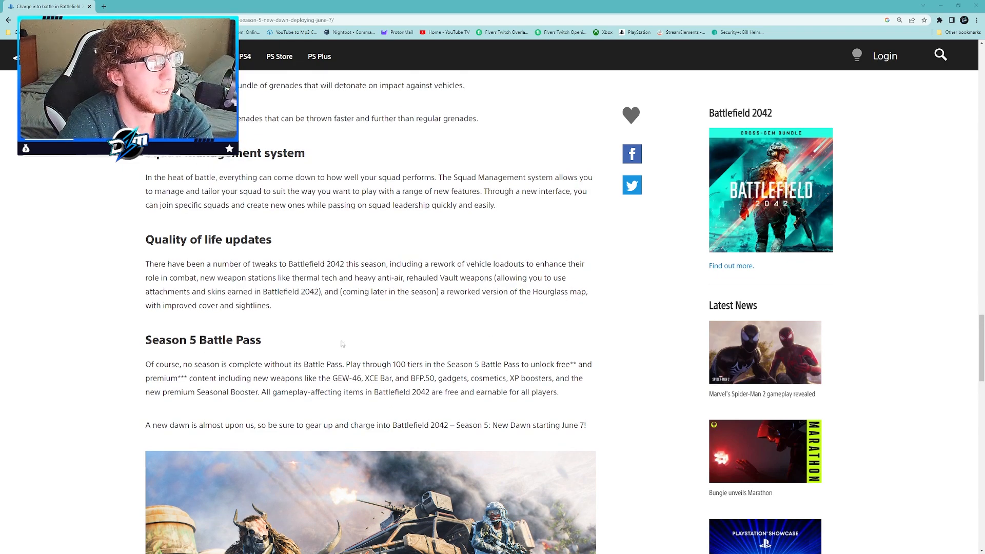
pyautogui.scroll(-3)
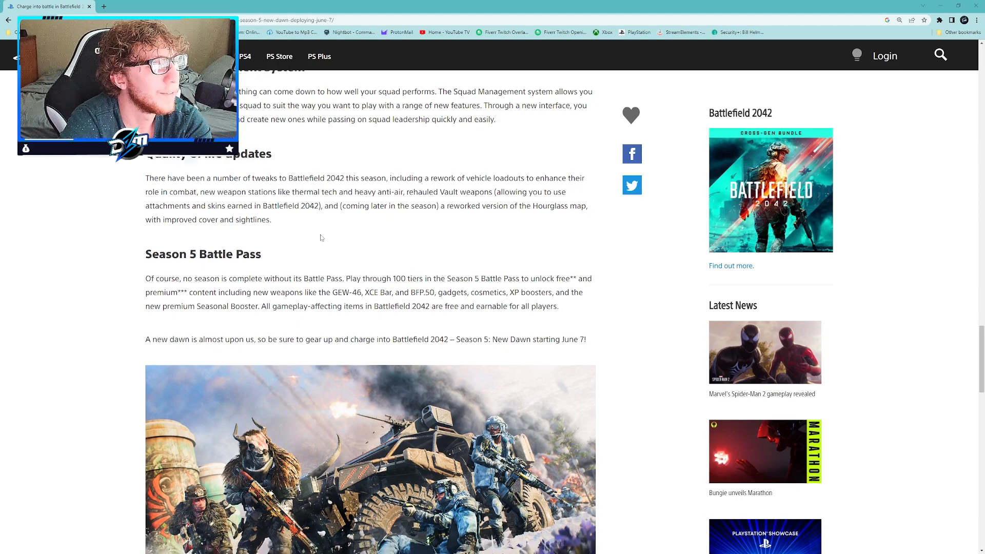
pyautogui.scroll(-3)
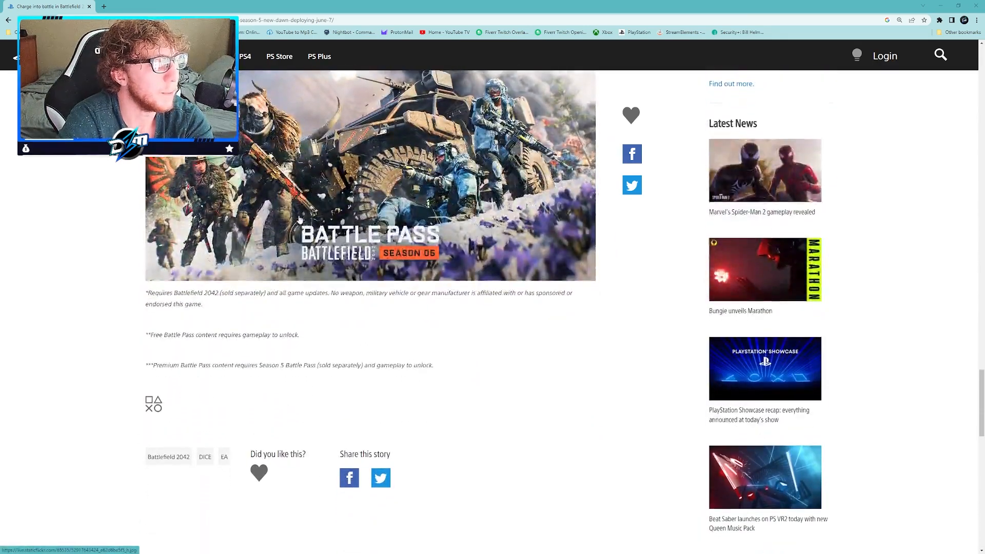
pyautogui.scroll(-3)
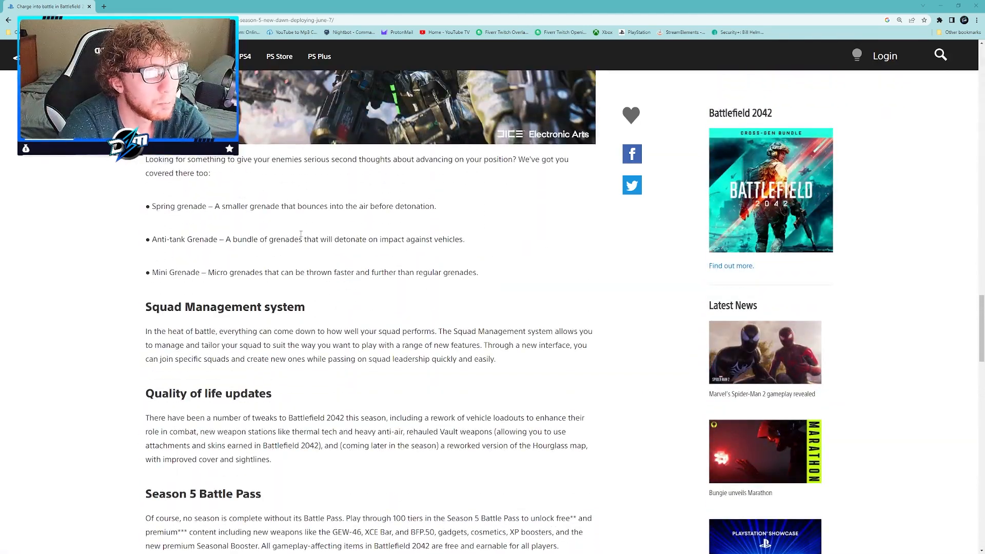
# Step: Restore the Chrome window down so the desktop shows behind it
pyautogui.click(759, 13)
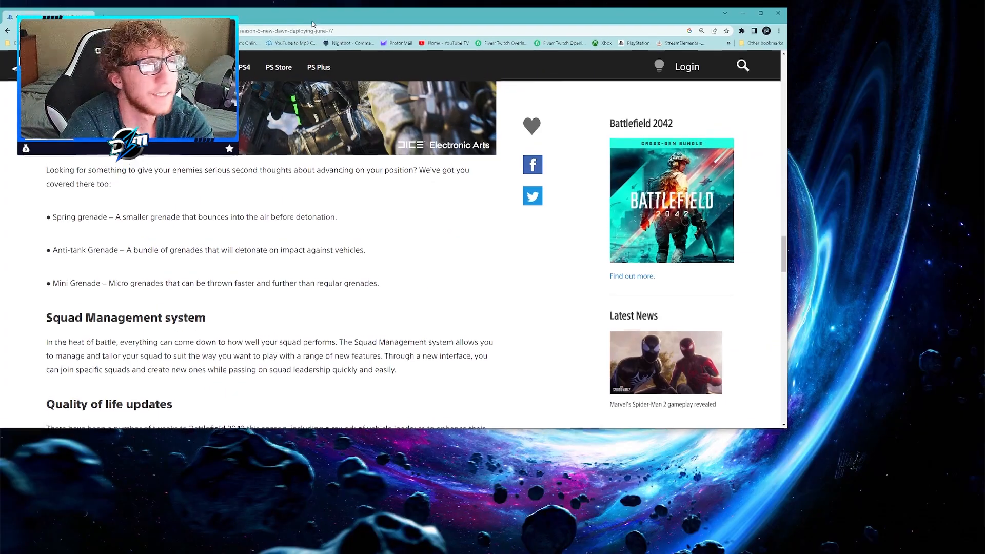